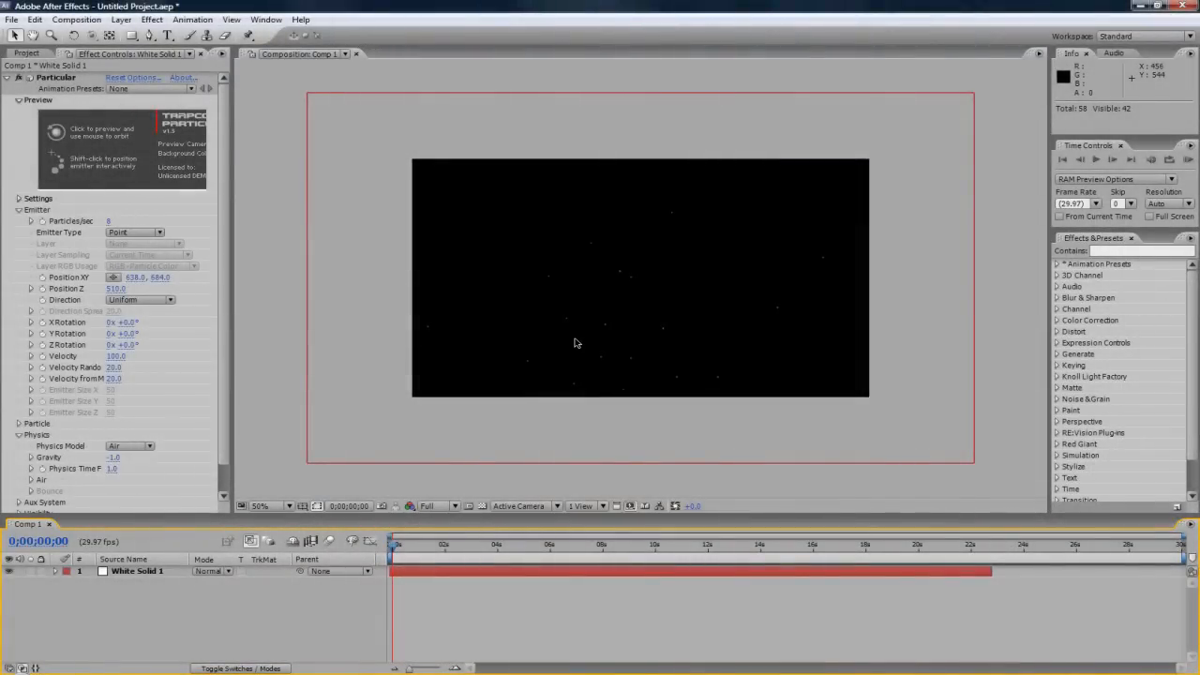
pyautogui.moveTo(588, 309)
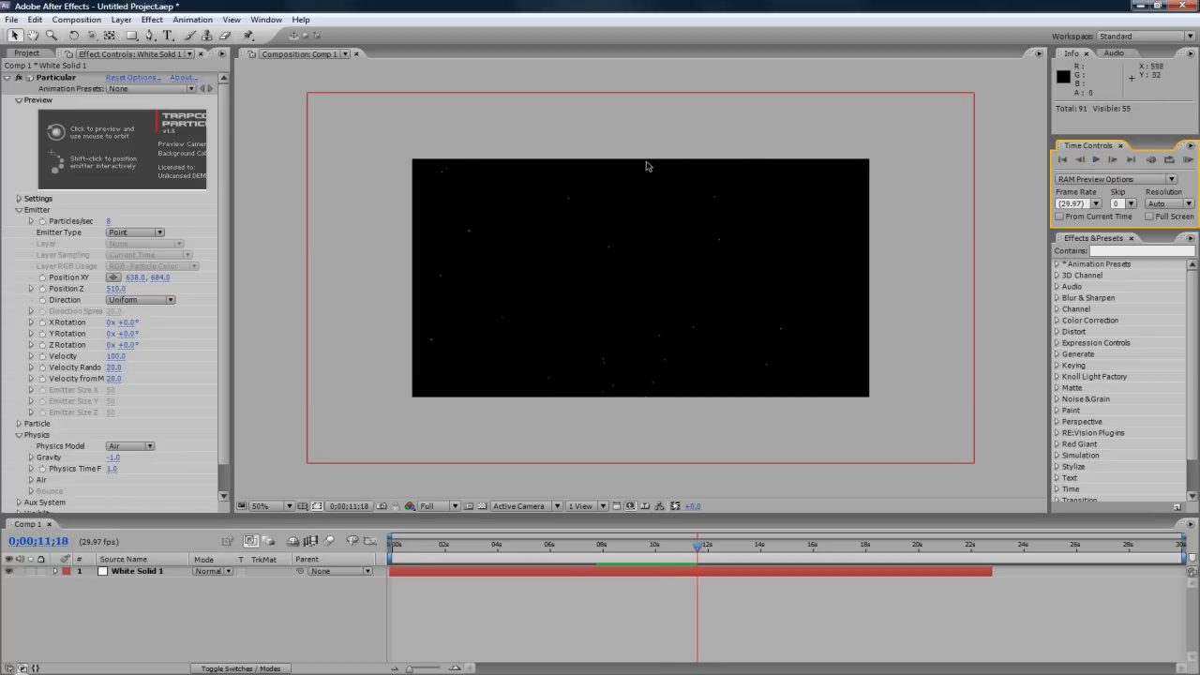
pyautogui.moveTo(298, 141)
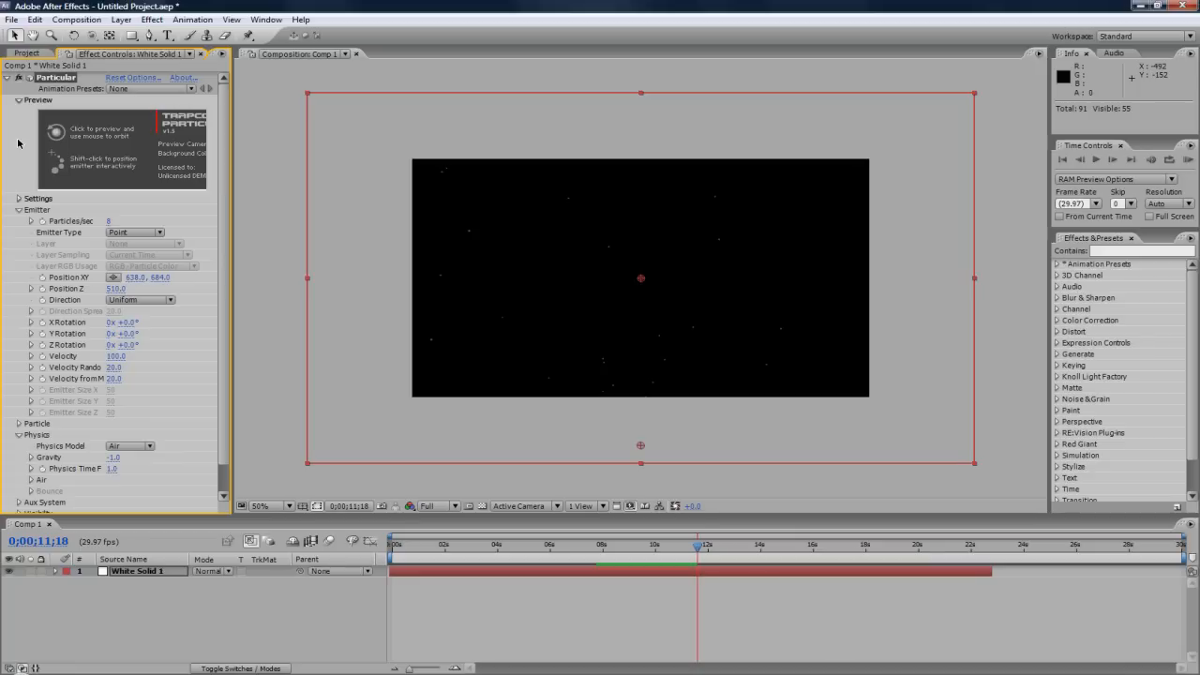
pyautogui.moveTo(31, 163)
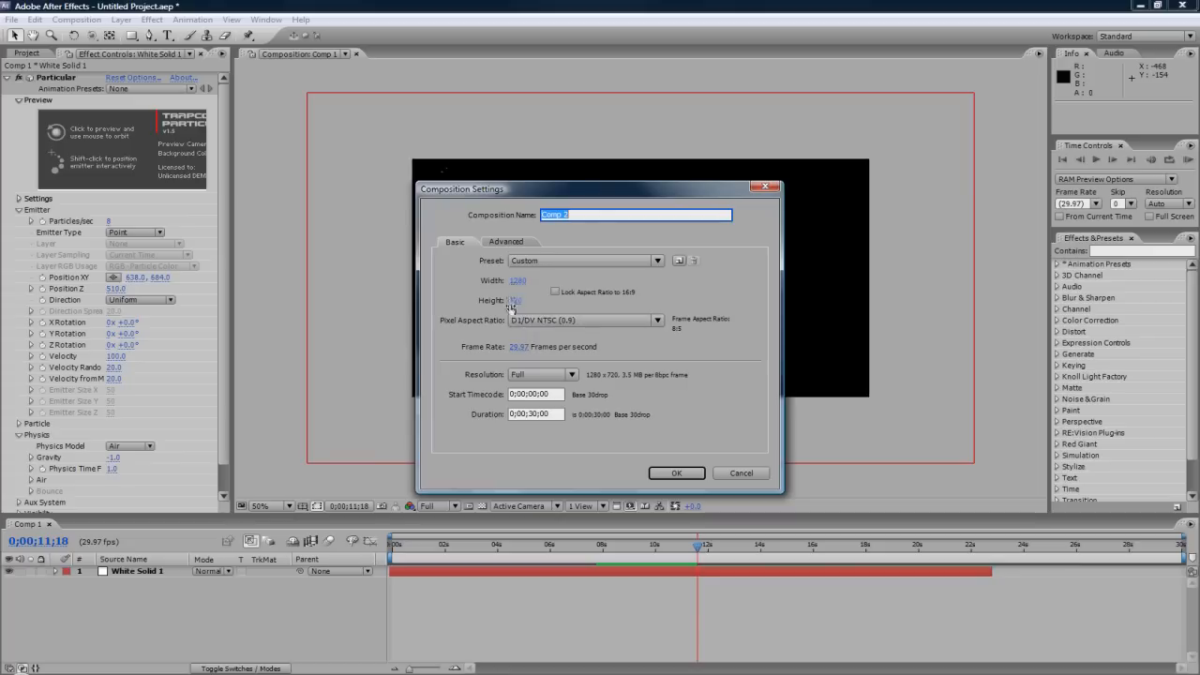
# Step: Confirm the new 1280×720, 30-second composition named Comp 2
pyautogui.click(676, 472)
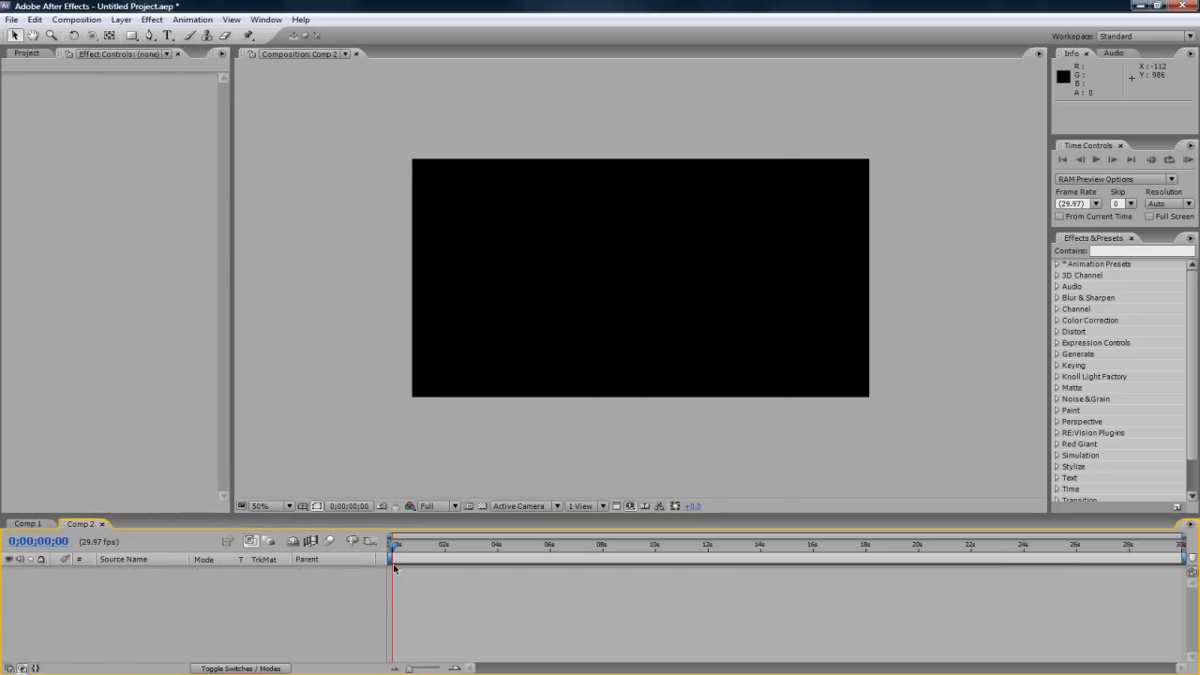
pyautogui.moveTo(442, 536)
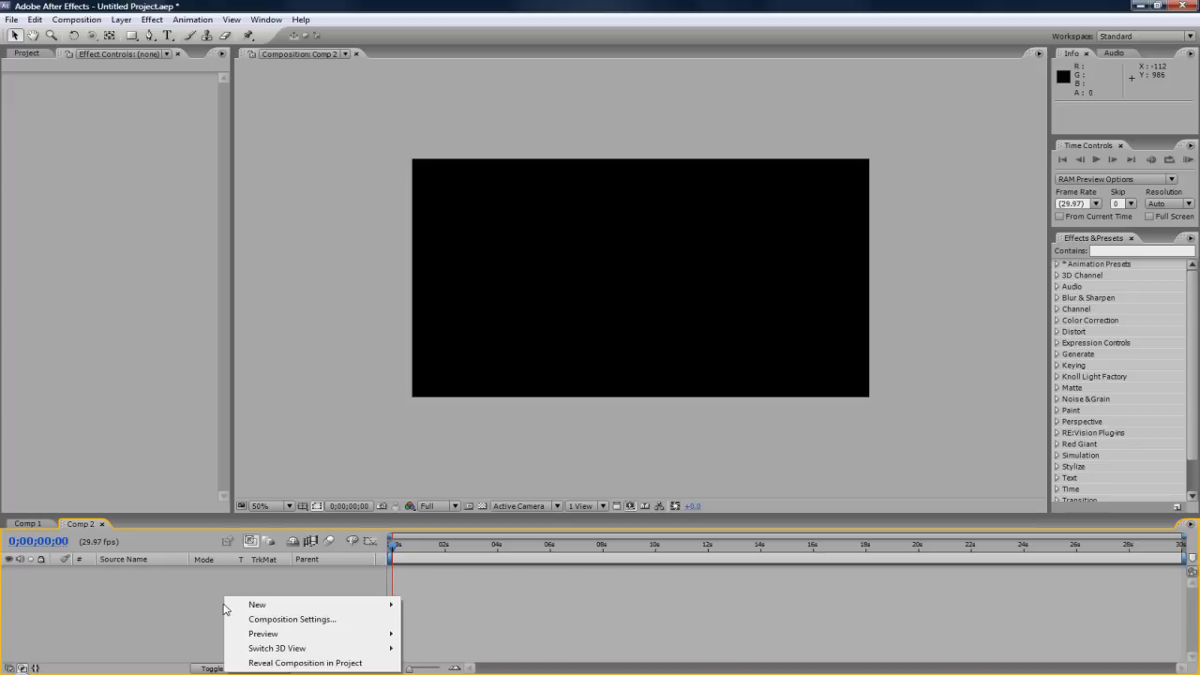
# Step: Add a full-frame black solid layer (Black Solid 1) to Comp 2
pyautogui.click(257, 605)
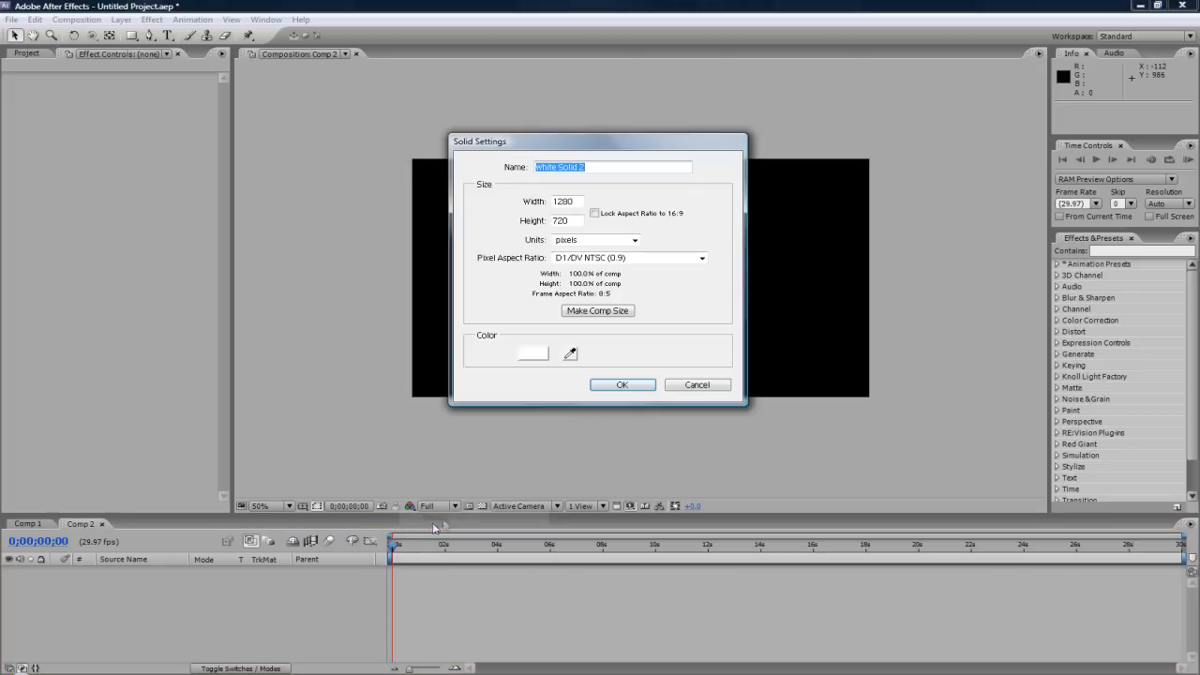
pyautogui.click(532, 353)
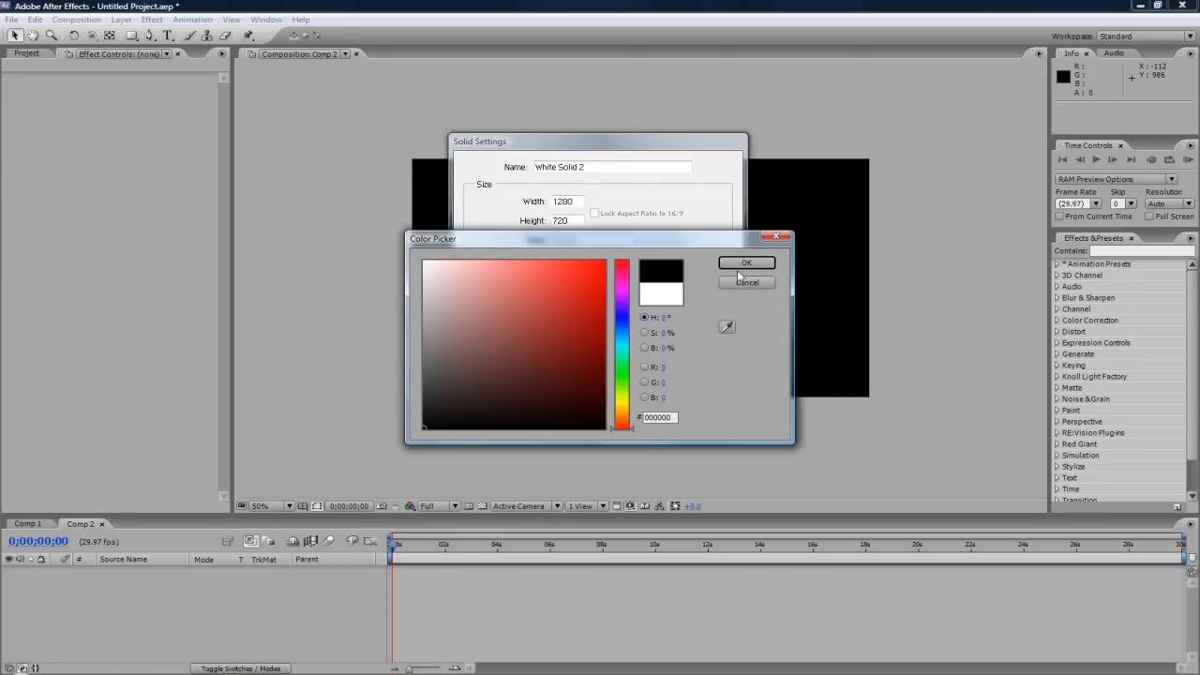
pyautogui.click(746, 262)
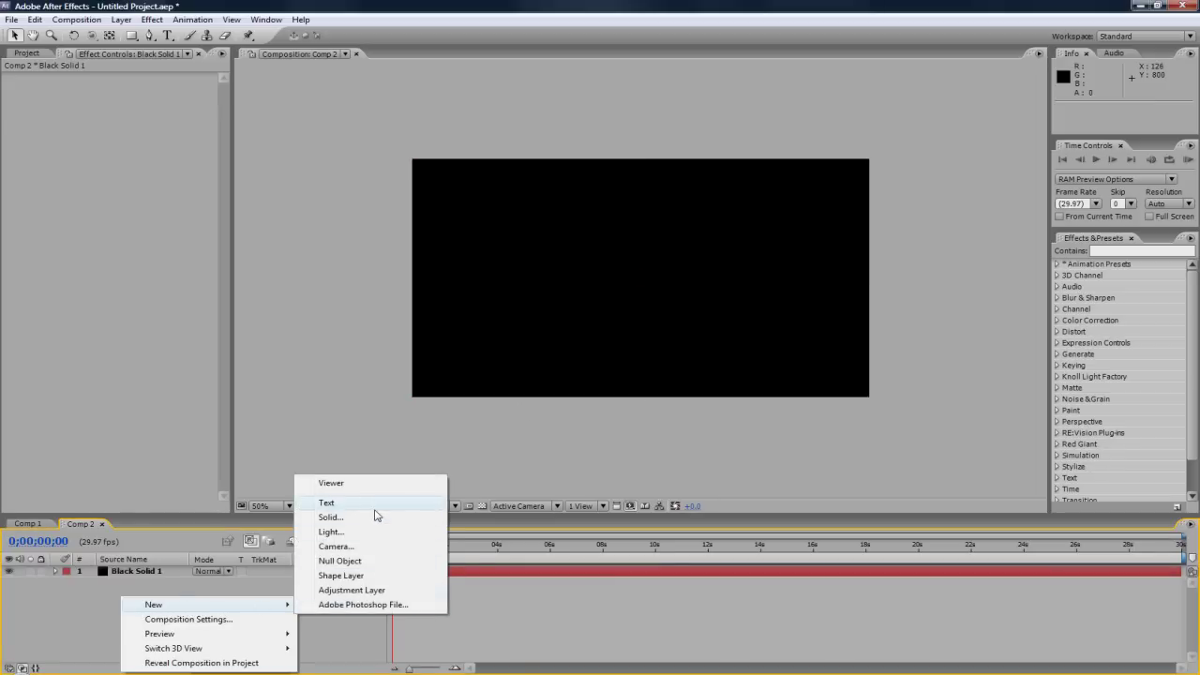
# Step: Add a comp-sized white solid (White Solid 2) above the black one
pyautogui.click(330, 517)
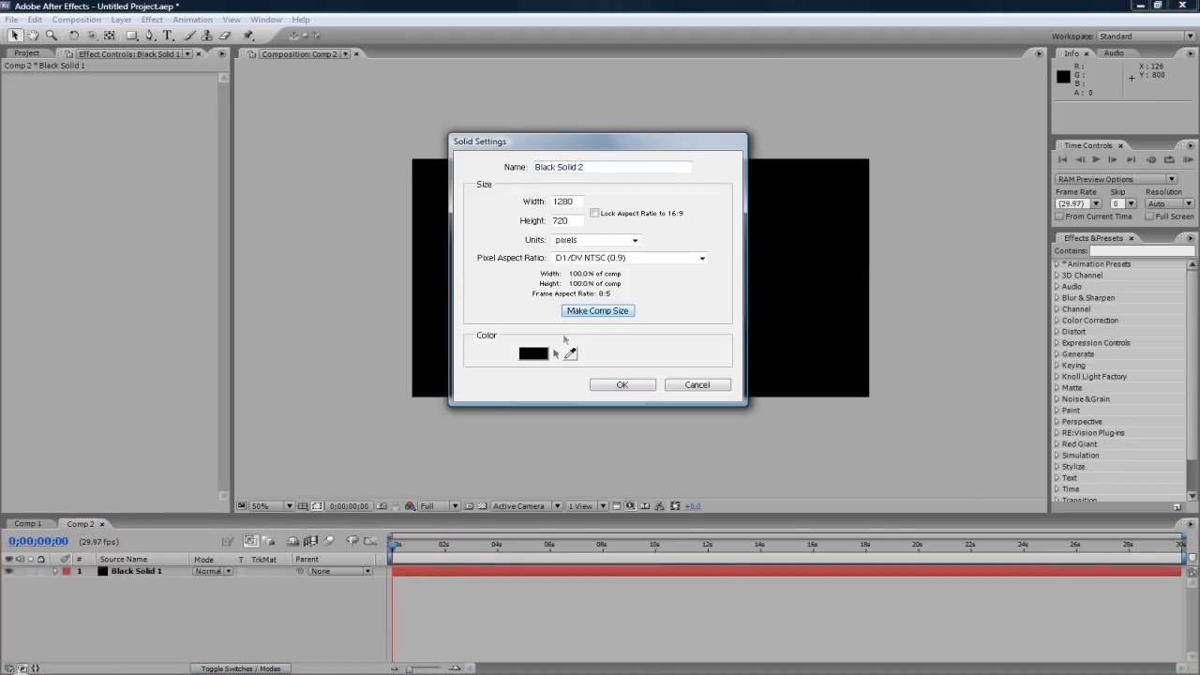
pyautogui.click(533, 353)
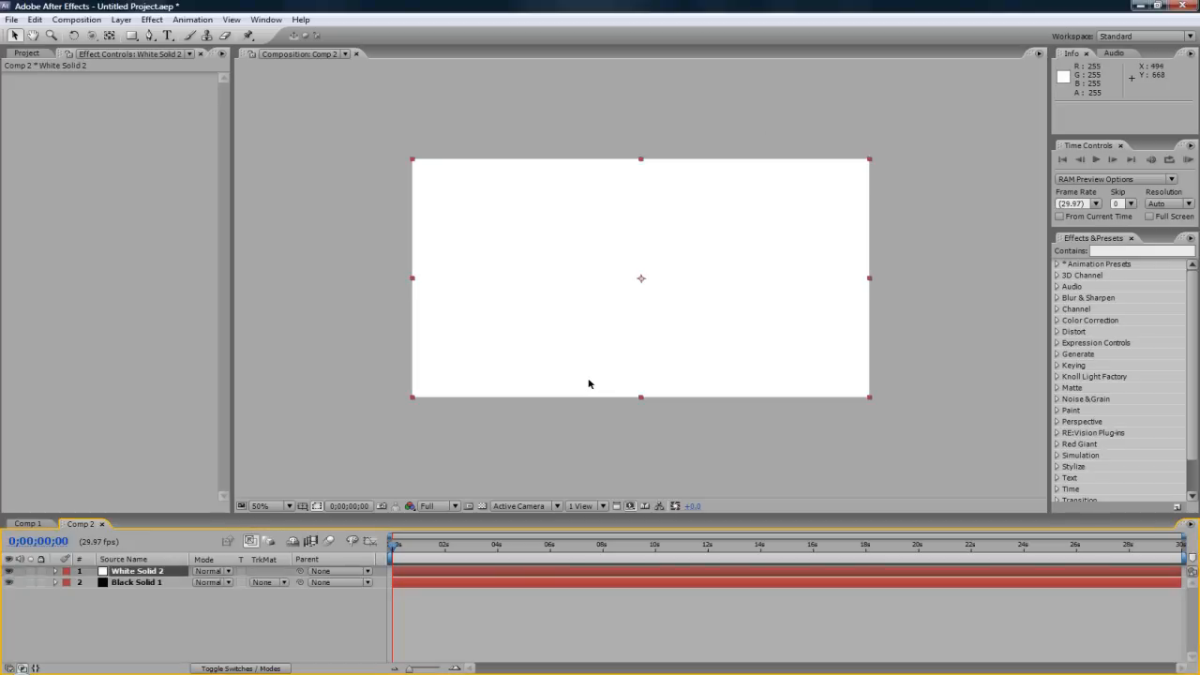
pyautogui.click(152, 17)
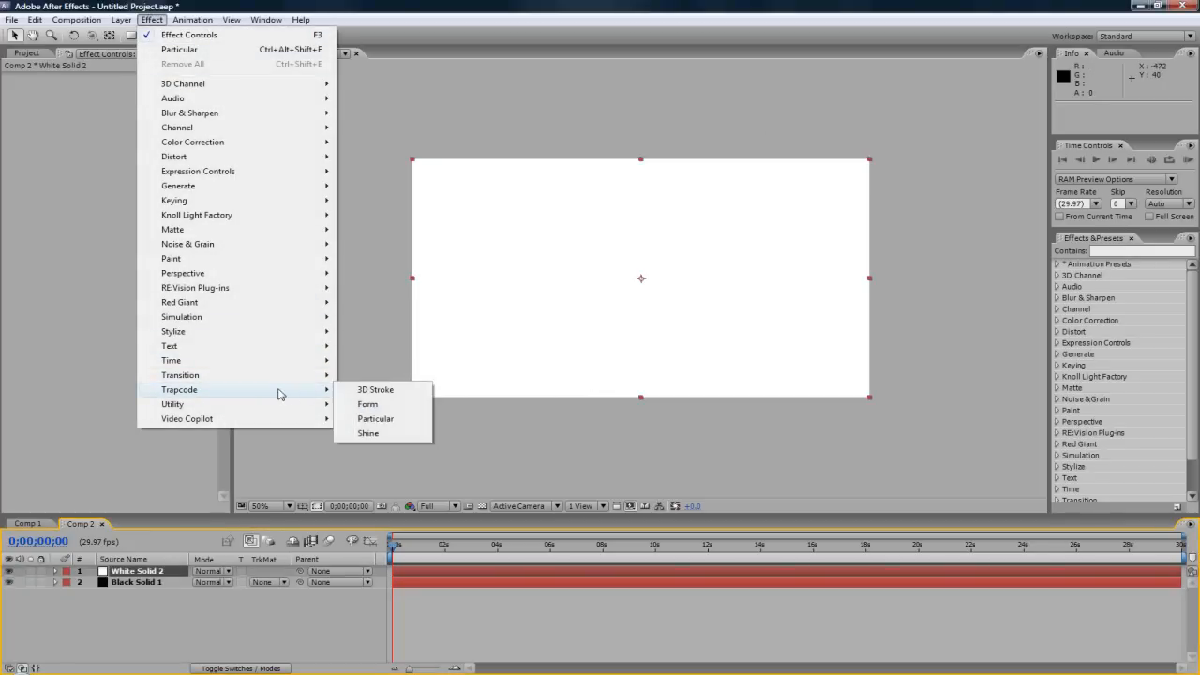
# Step: Apply Trapcode Particular to White Solid 2 and scrub to about 4 seconds
pyautogui.click(376, 418)
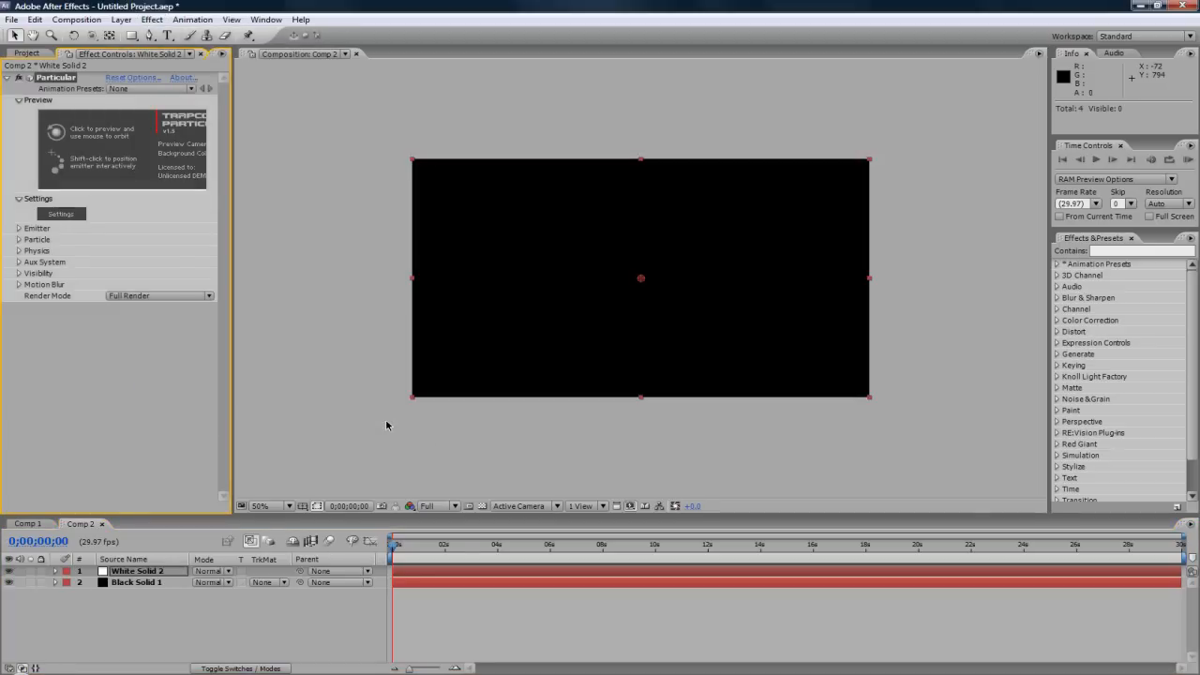
pyautogui.click(398, 546)
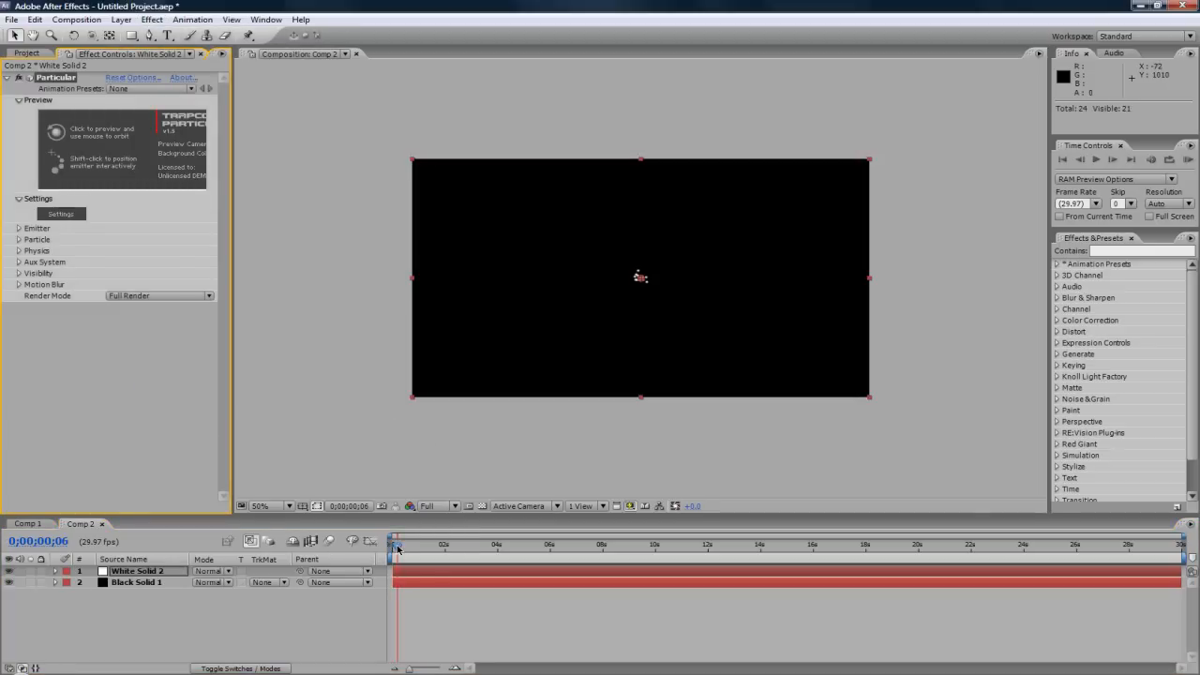
pyautogui.moveTo(395, 544); pyautogui.dragTo(572, 544)
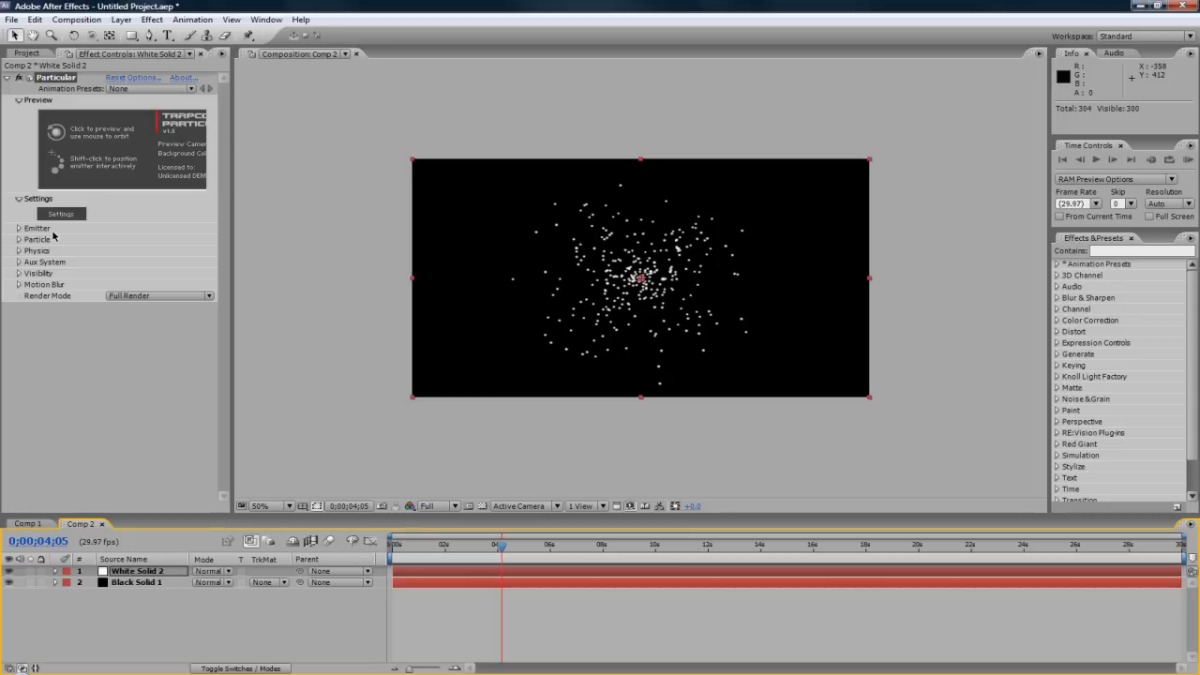
pyautogui.moveTo(40, 242)
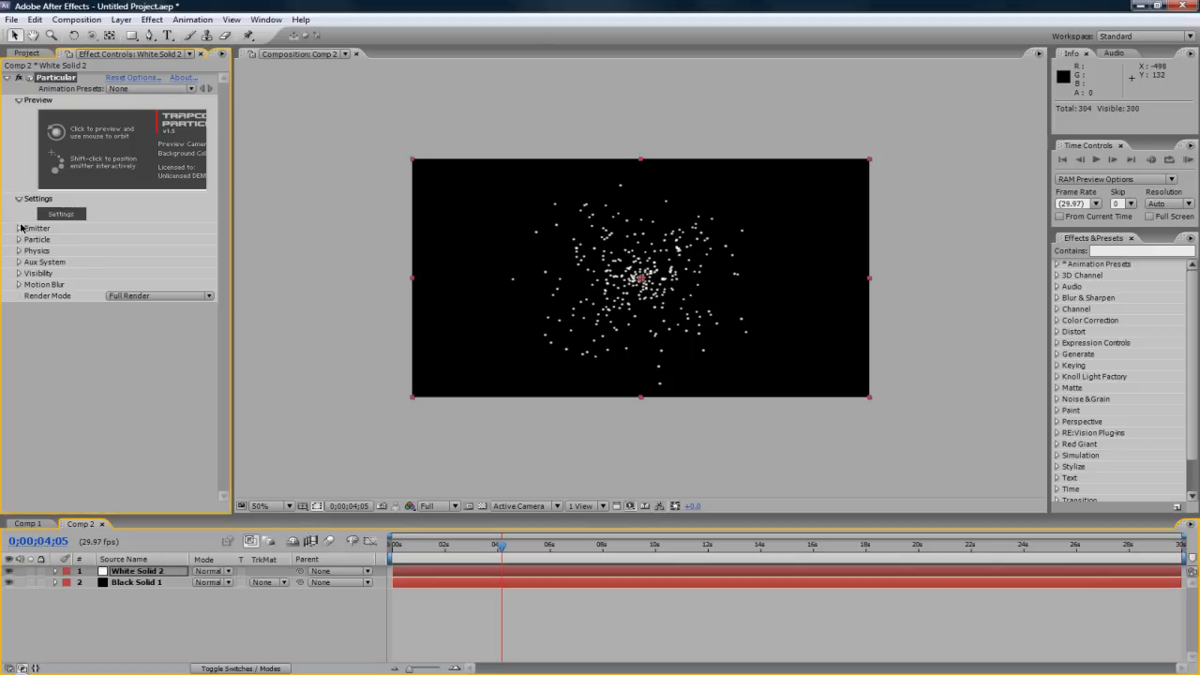
# Step: Set Emitter Particles/sec to 5 and place the emitter at bottom centre (638, 726)
pyautogui.click(19, 227)
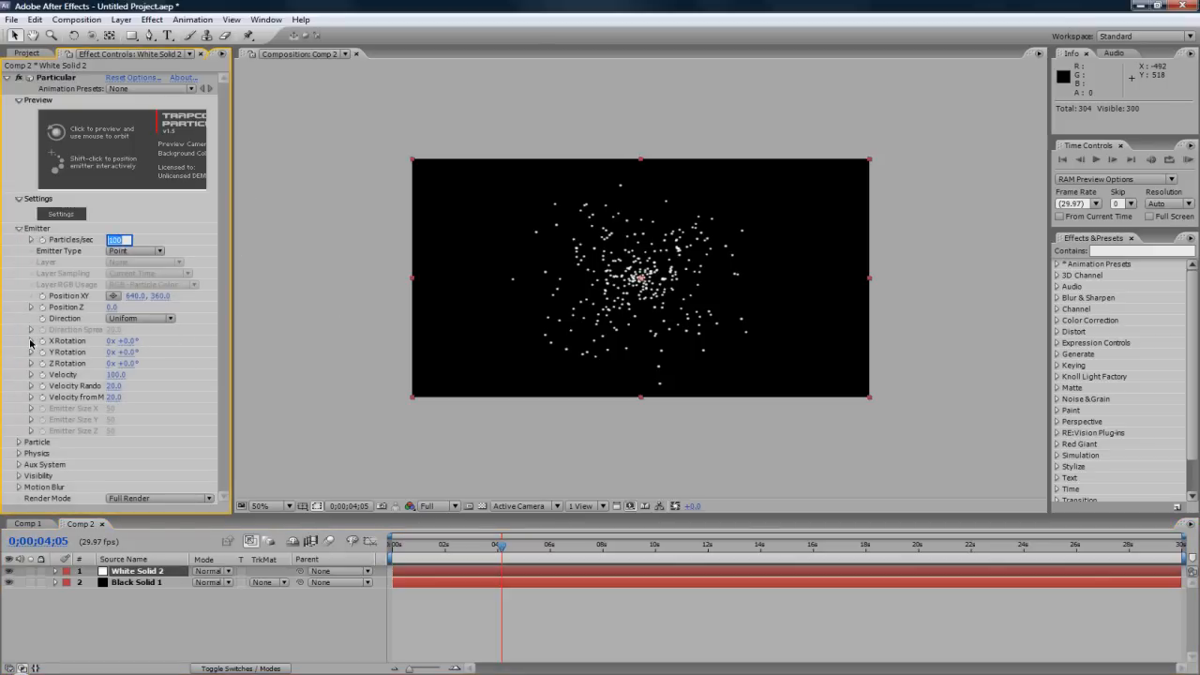
pyautogui.write('5')
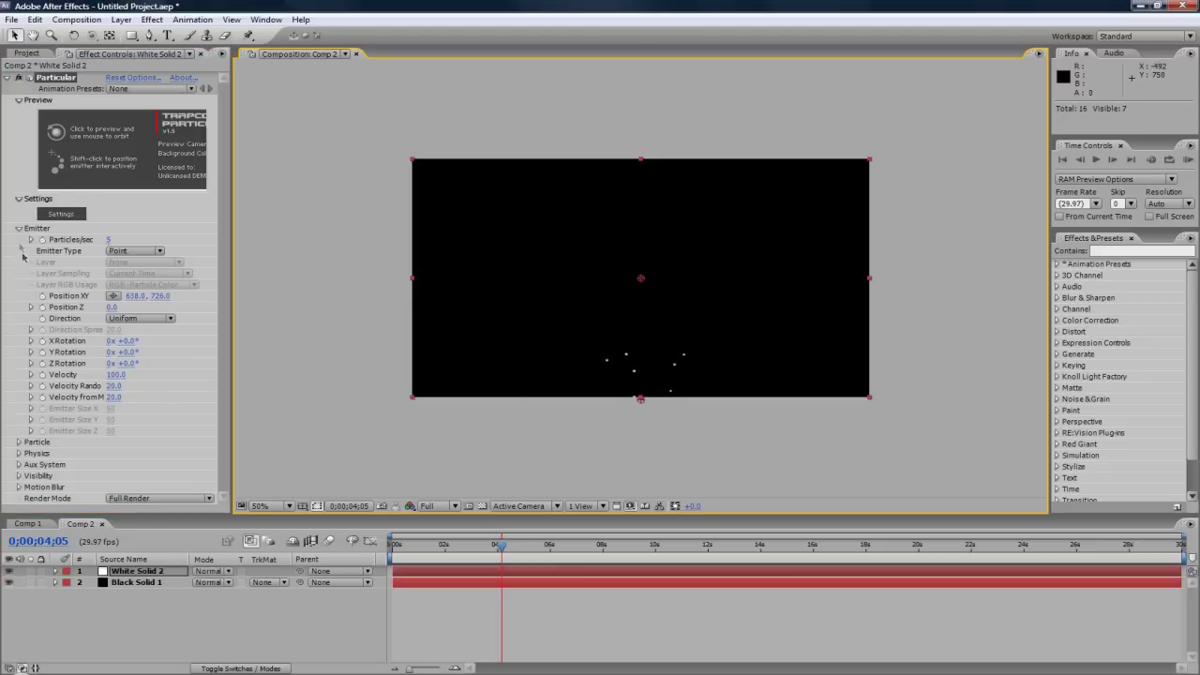
pyautogui.click(19, 228)
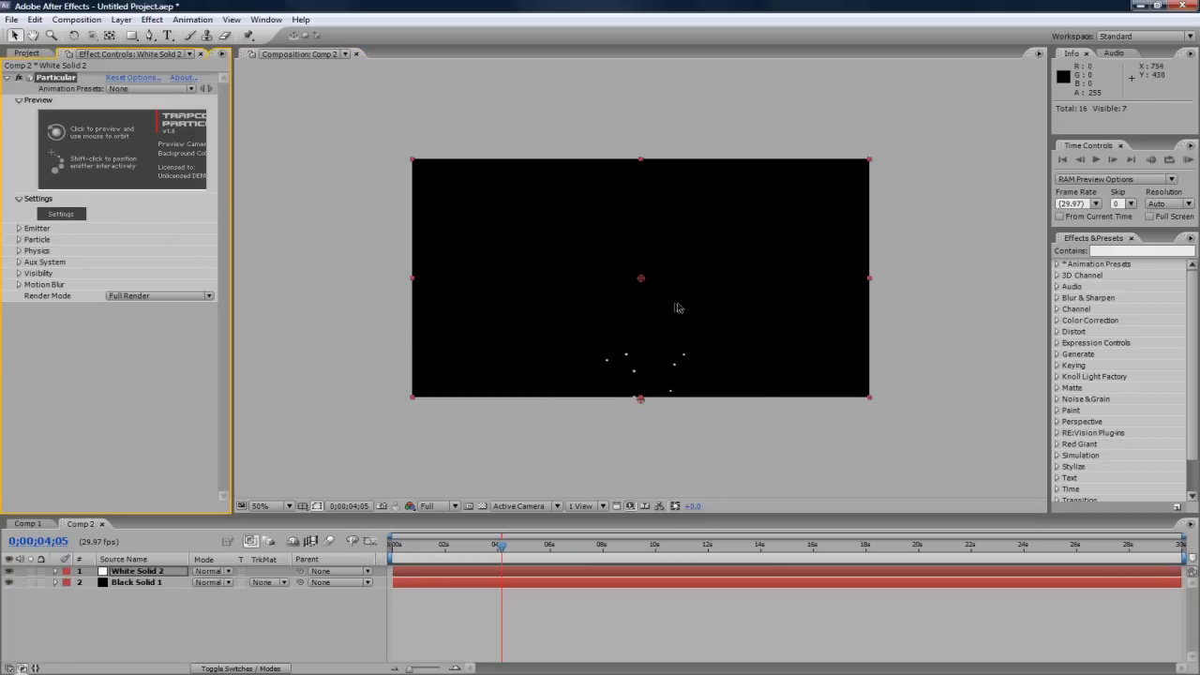
pyautogui.moveTo(676, 306)
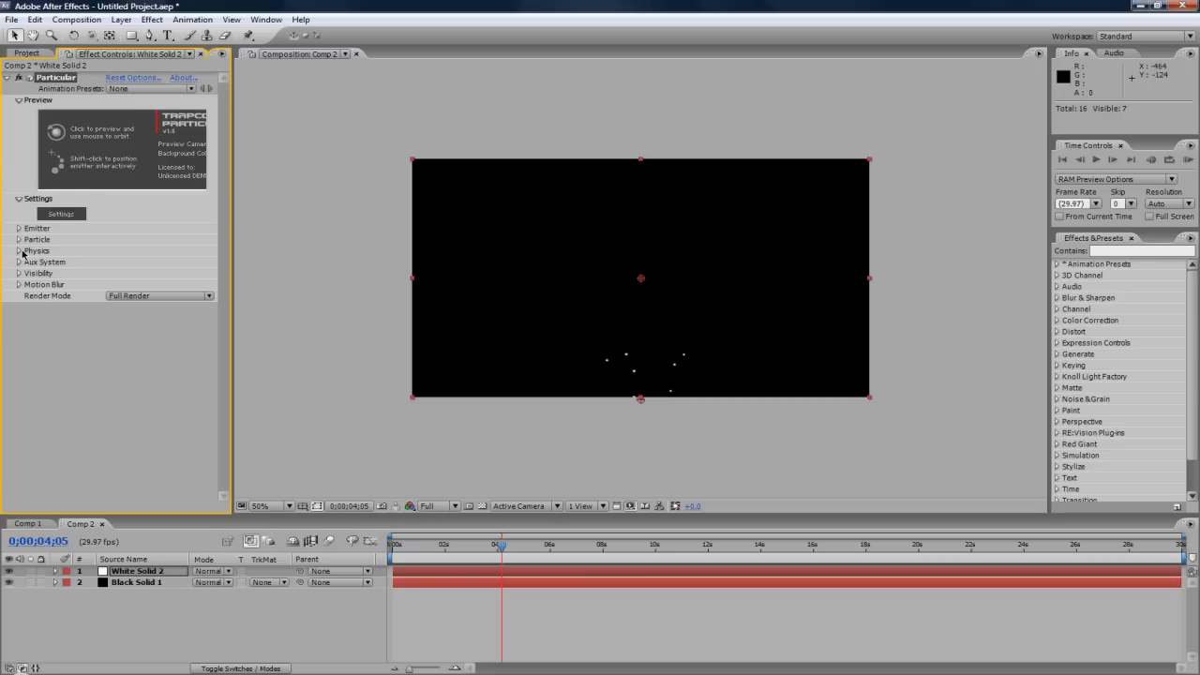
# Step: Set Particular's Physics Gravity to -1 so particles rise from the bottom
pyautogui.click(19, 251)
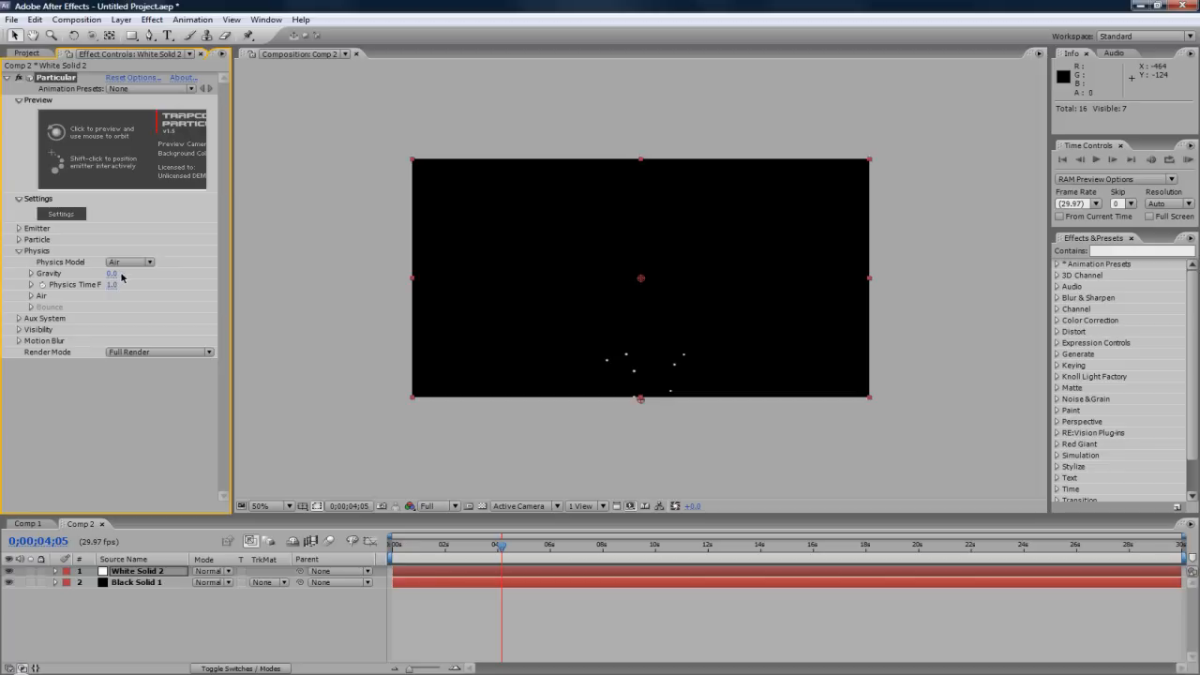
pyautogui.moveTo(944, 433)
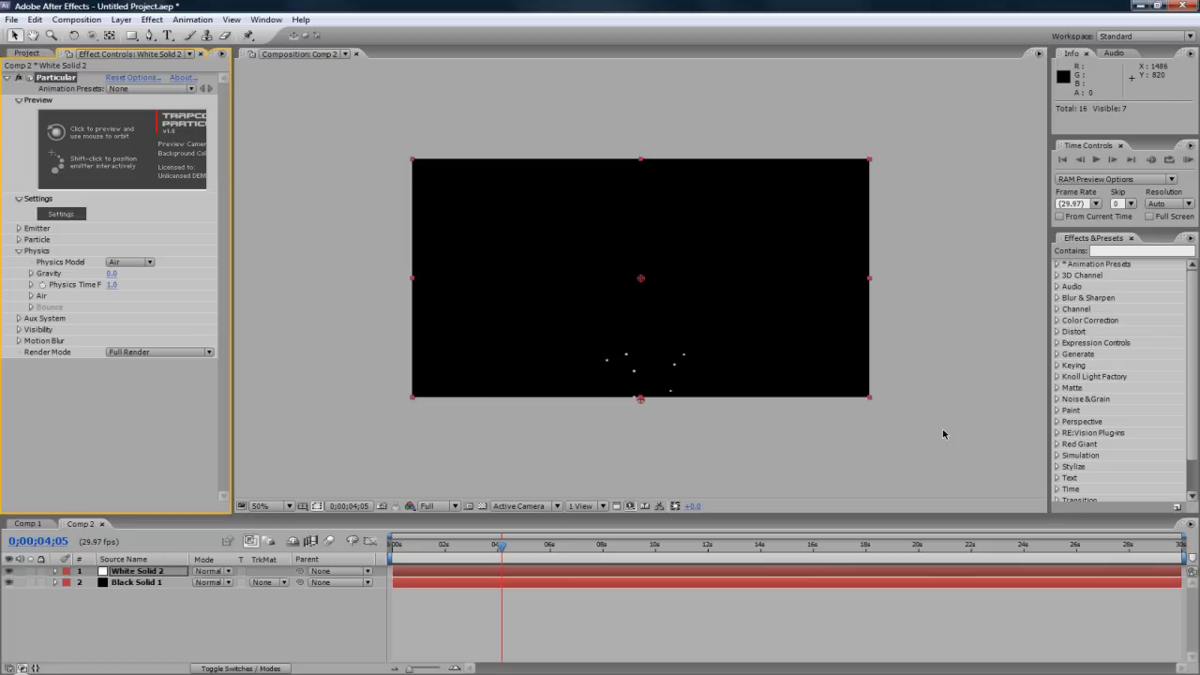
pyautogui.moveTo(80, 289)
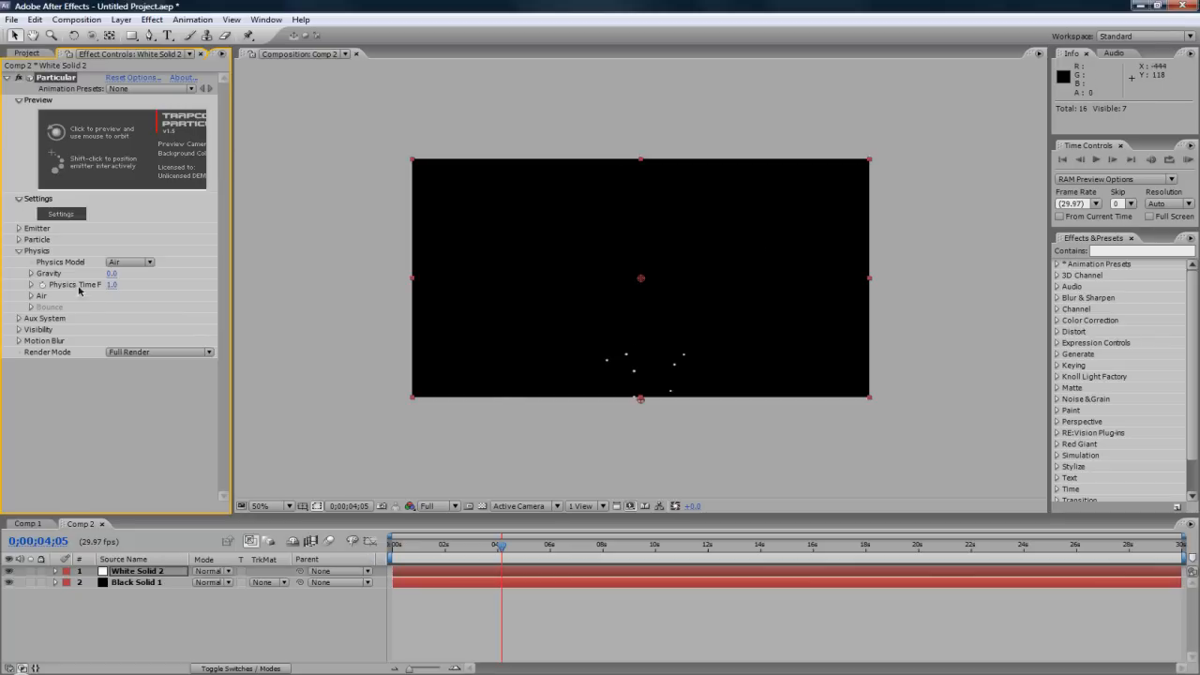
pyautogui.click(112, 273)
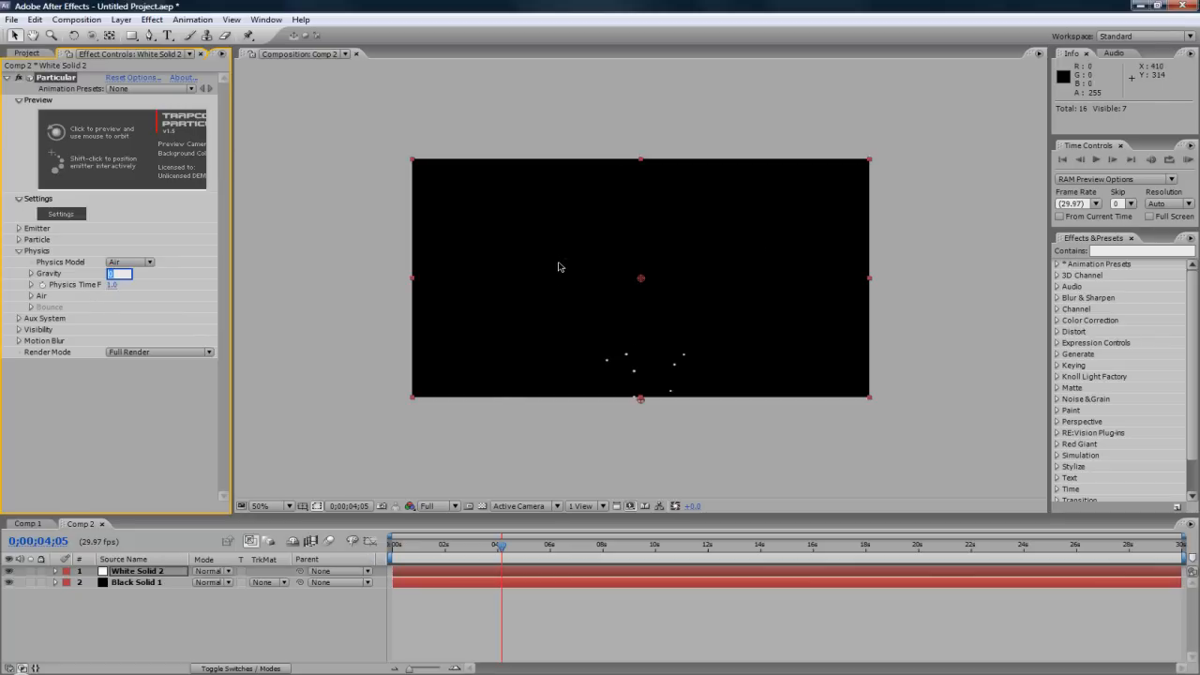
pyautogui.write('-1.')
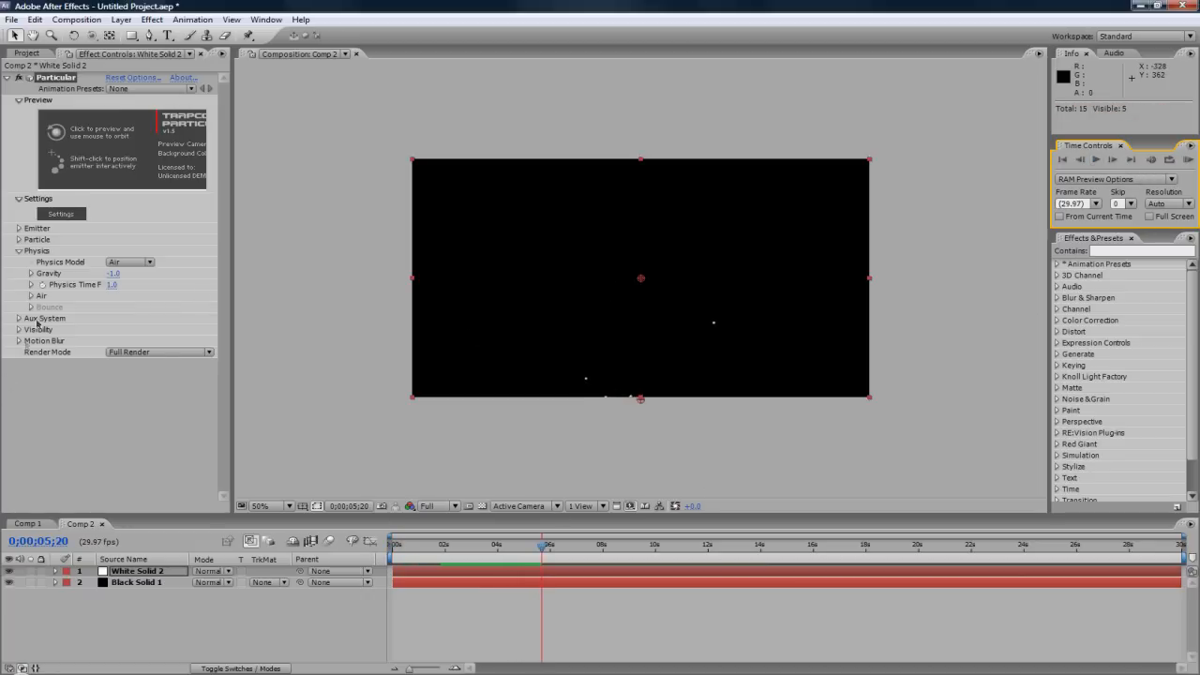
pyautogui.click(18, 251)
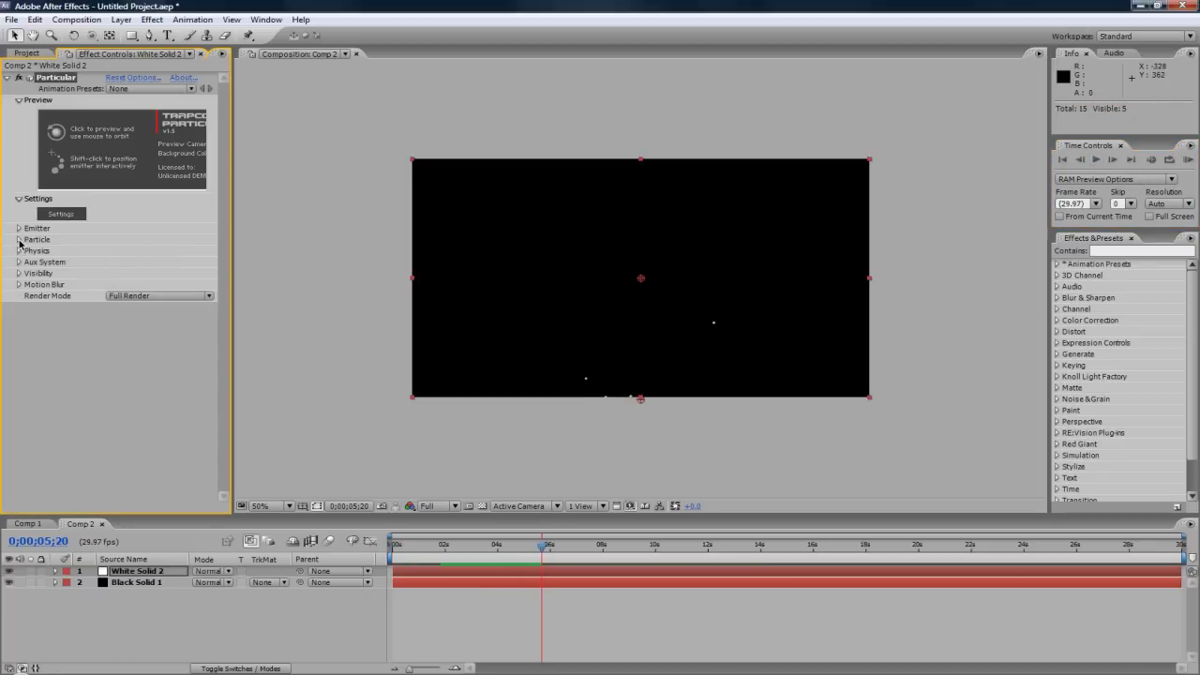
# Step: Switch Particular's Particle Type to Glow Sphere (No DOF)
pyautogui.click(20, 239)
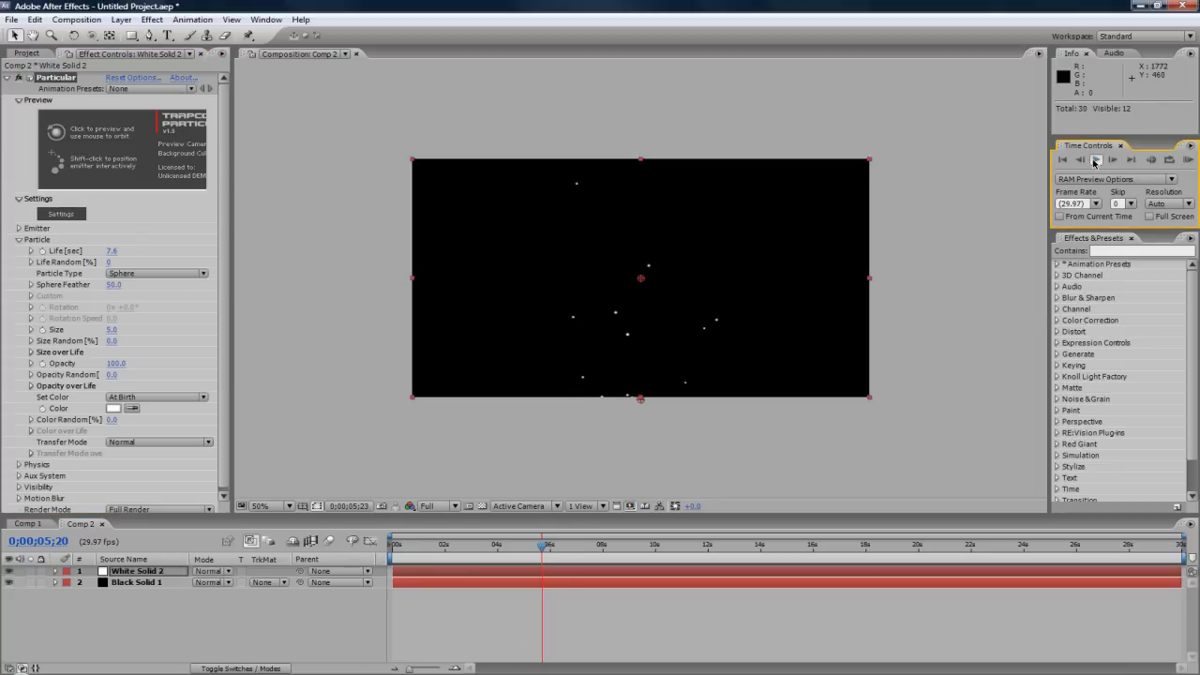
pyautogui.click(1107, 164)
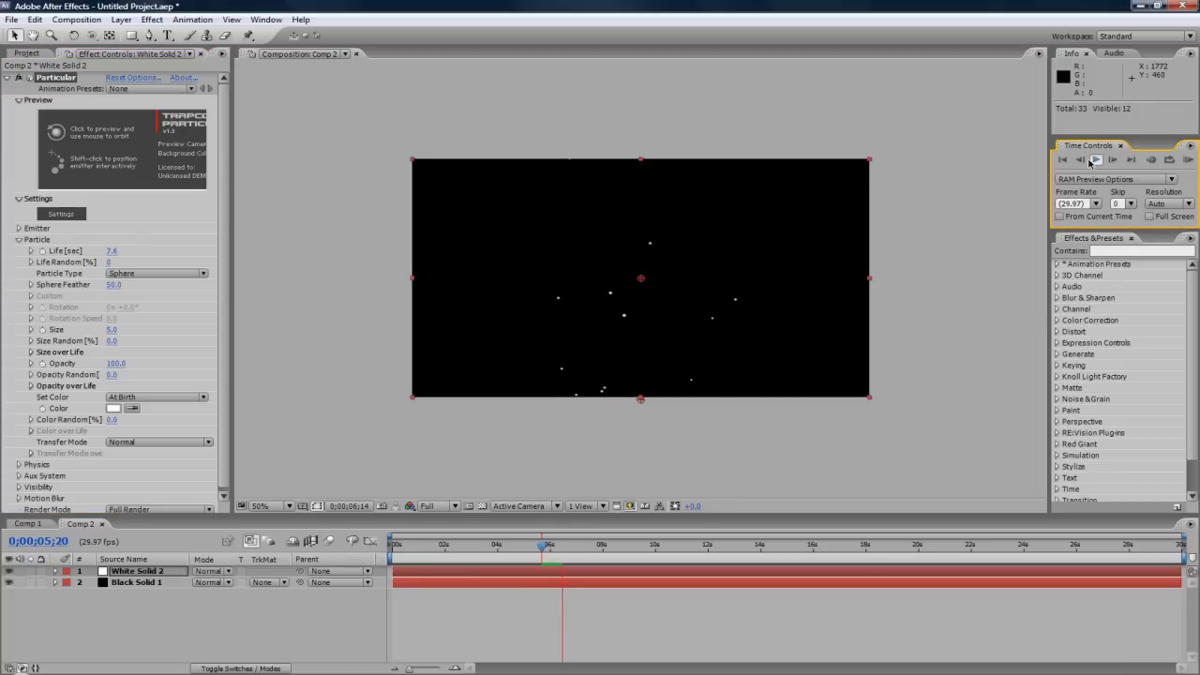
pyautogui.click(155, 273)
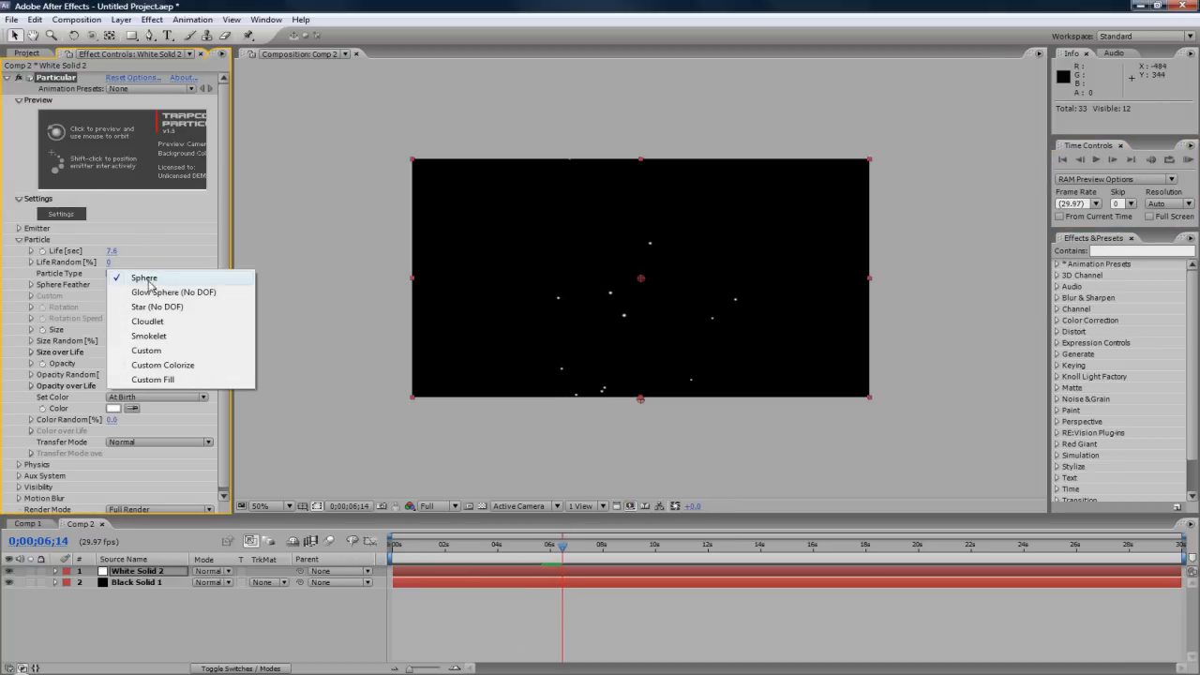
pyautogui.click(173, 292)
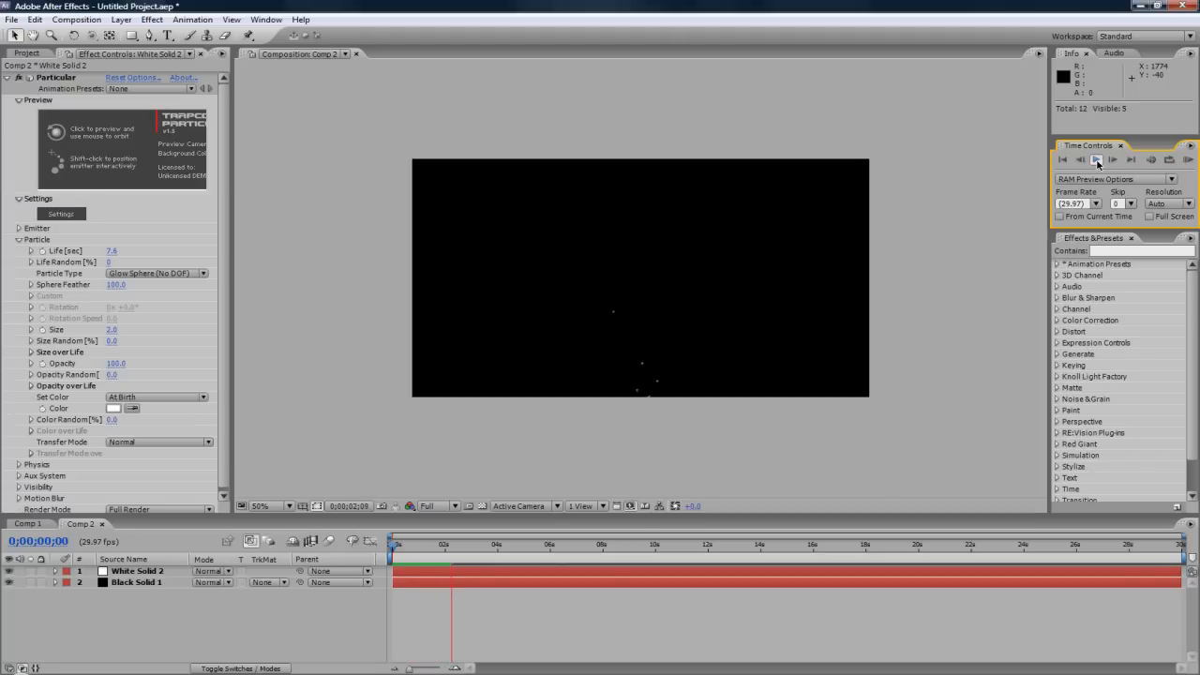
# Step: Preview the size 2, feather 100 glow-sphere dust drifting upward, then stop playback
pyautogui.click(1085, 169)
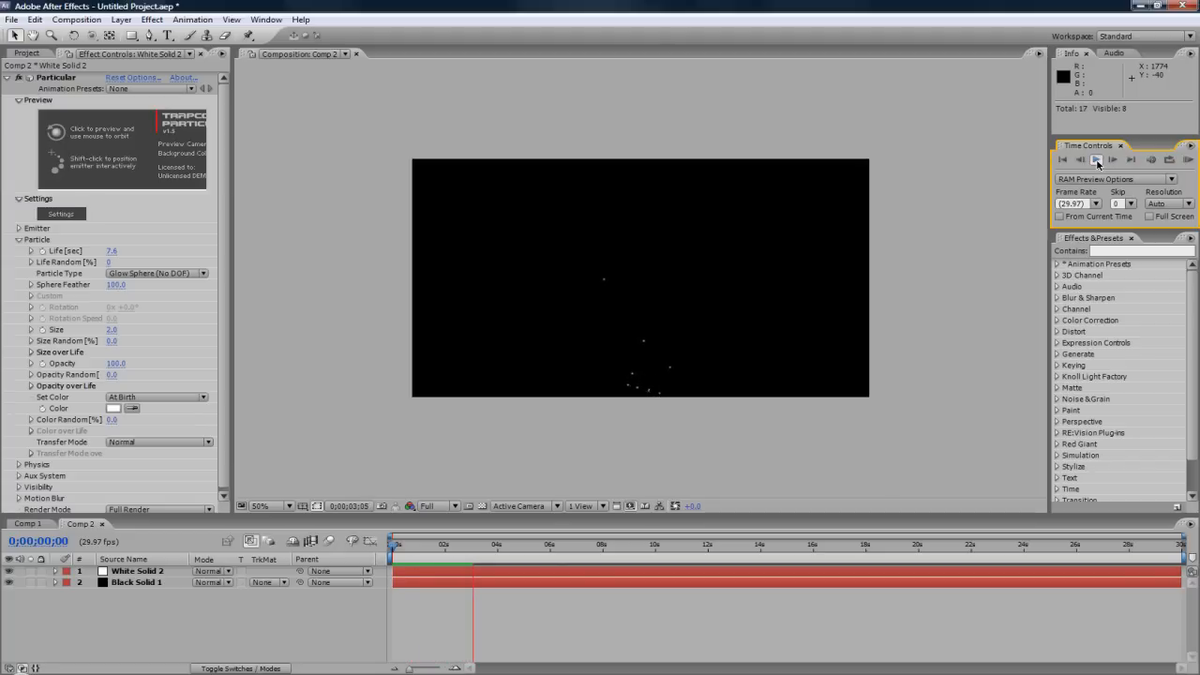
pyautogui.click(1114, 164)
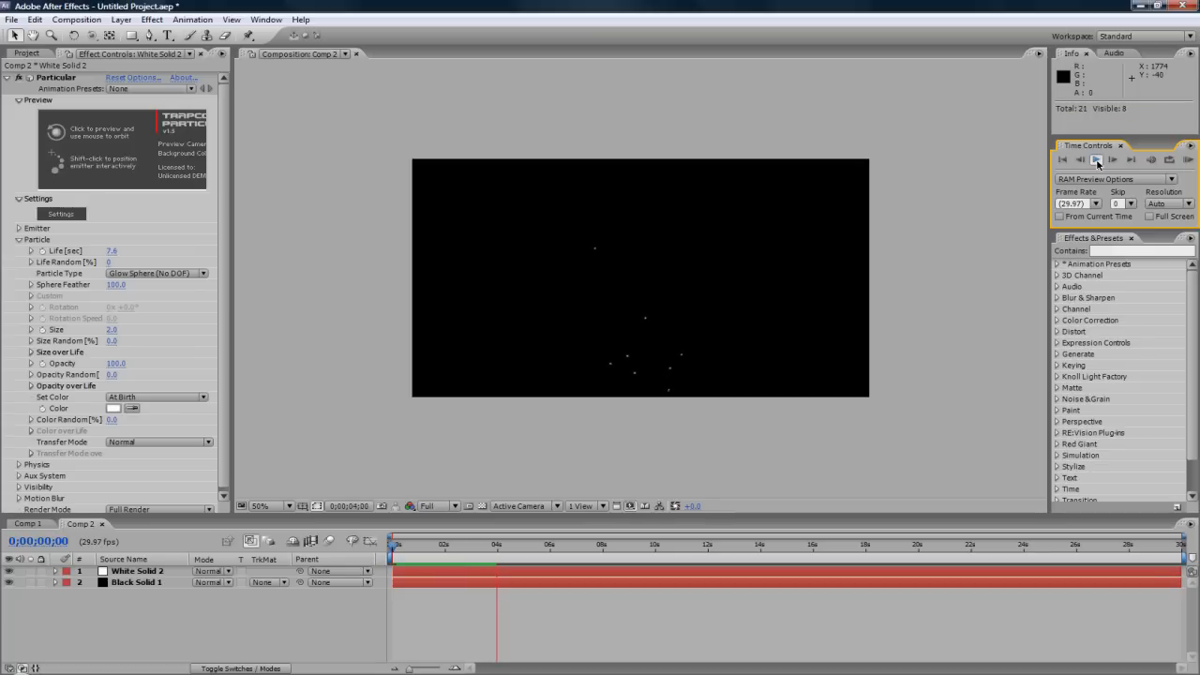
pyautogui.click(1093, 165)
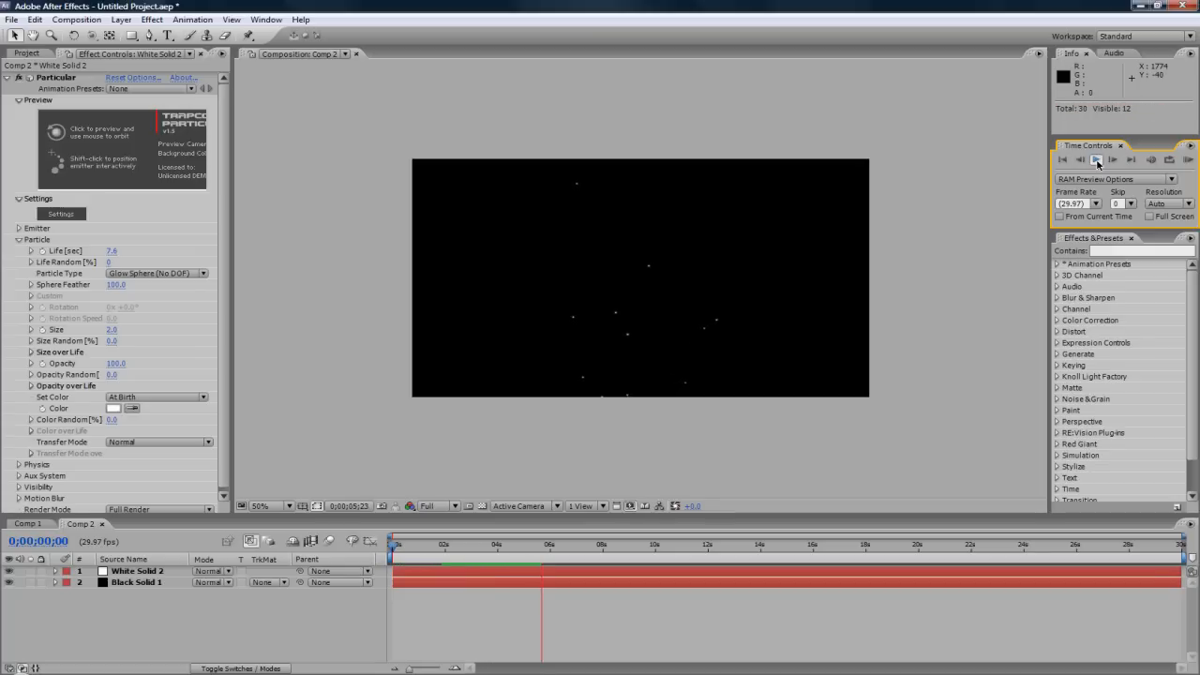
pyautogui.click(1097, 166)
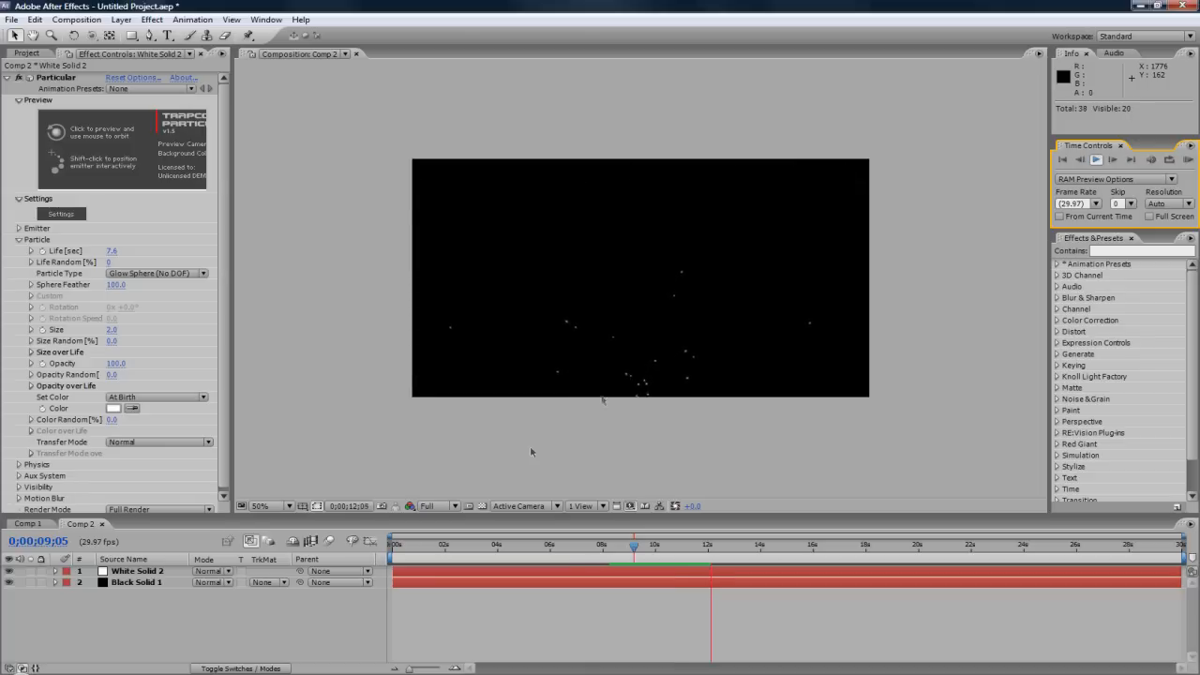
pyautogui.click(722, 564)
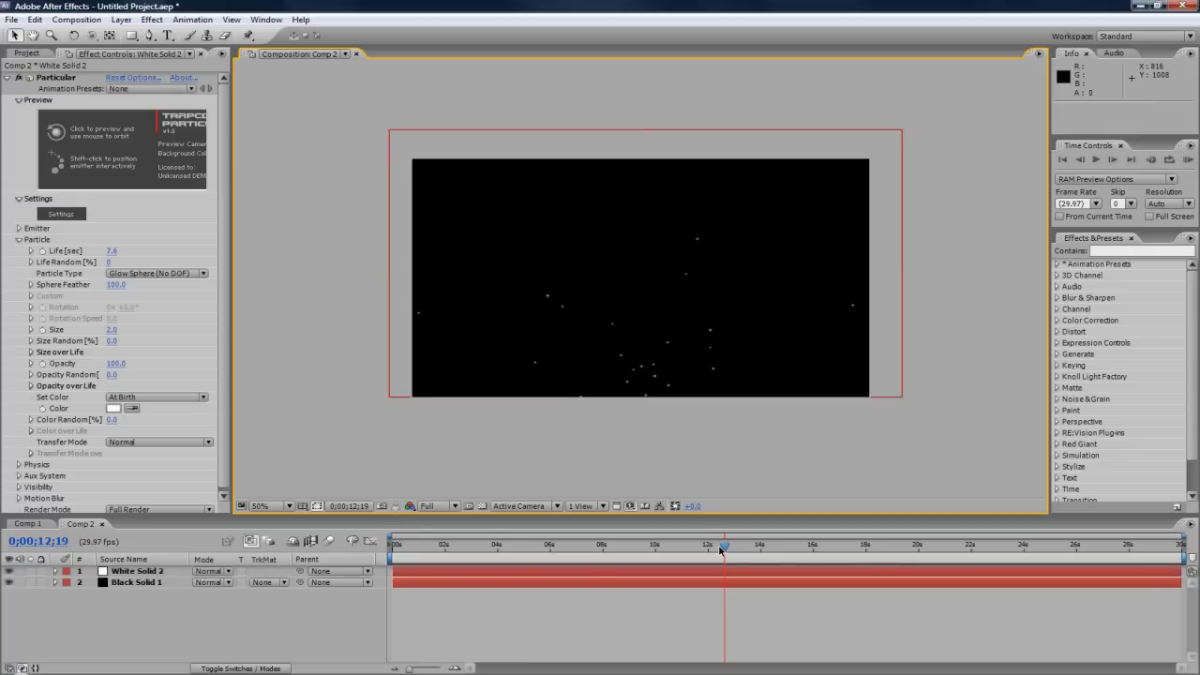
pyautogui.moveTo(722, 544); pyautogui.dragTo(423, 544)
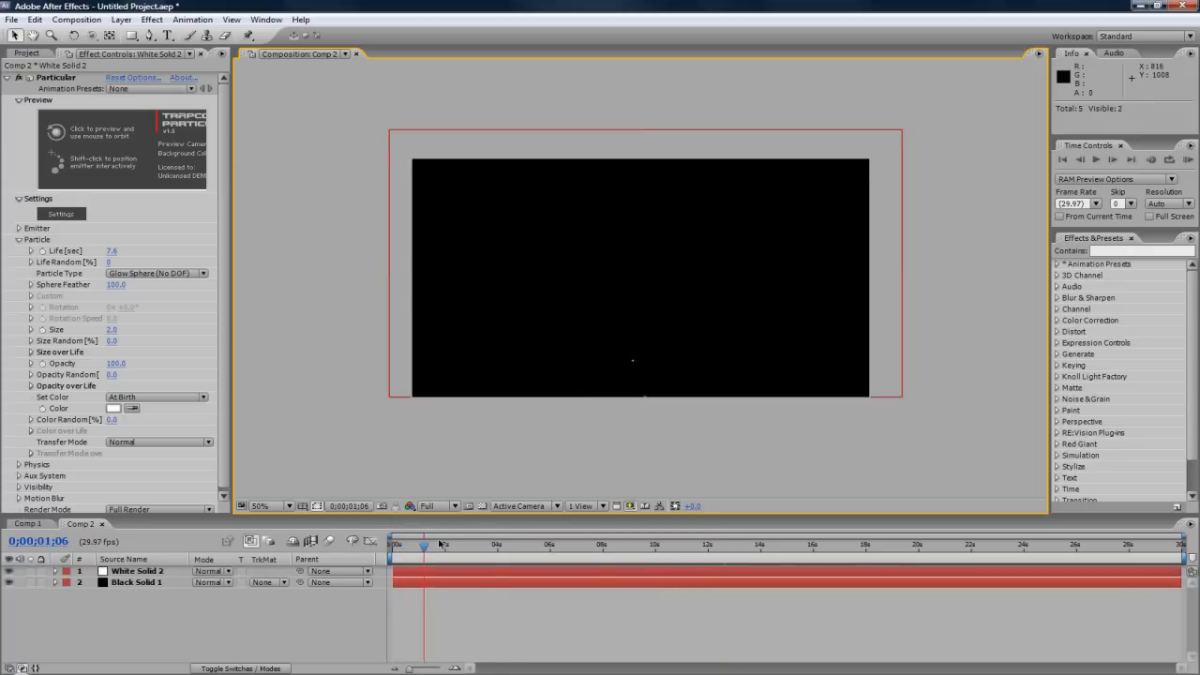
pyautogui.moveTo(424, 544); pyautogui.dragTo(616, 544)
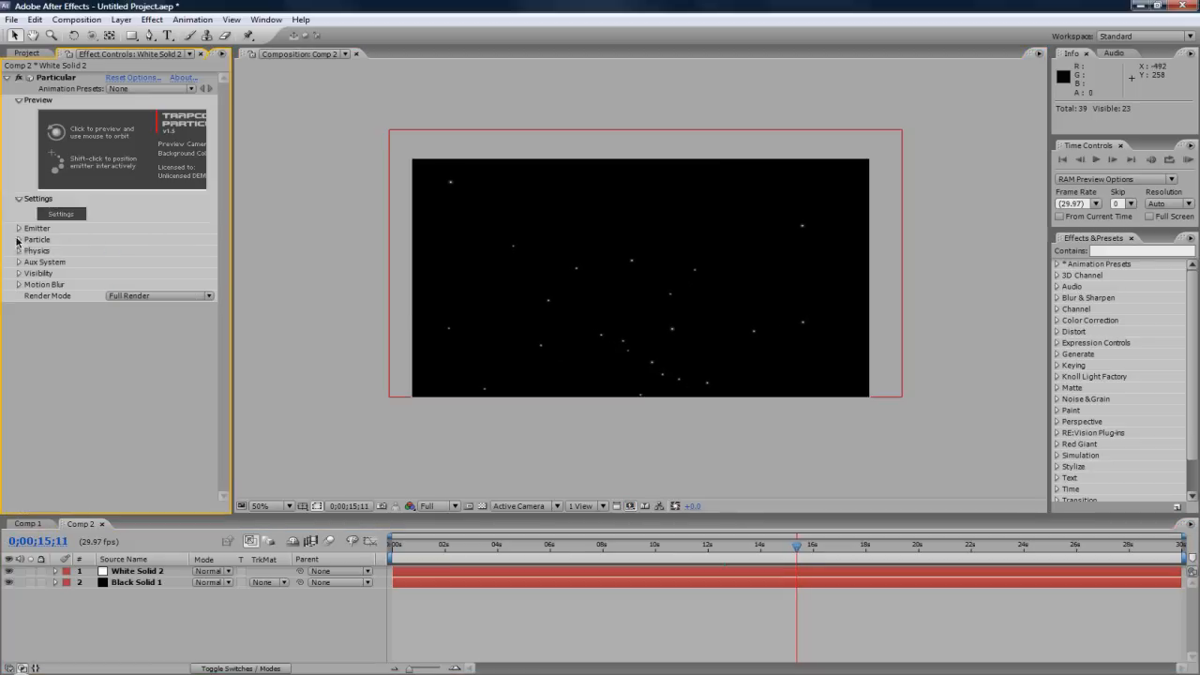
pyautogui.moveTo(825, 458)
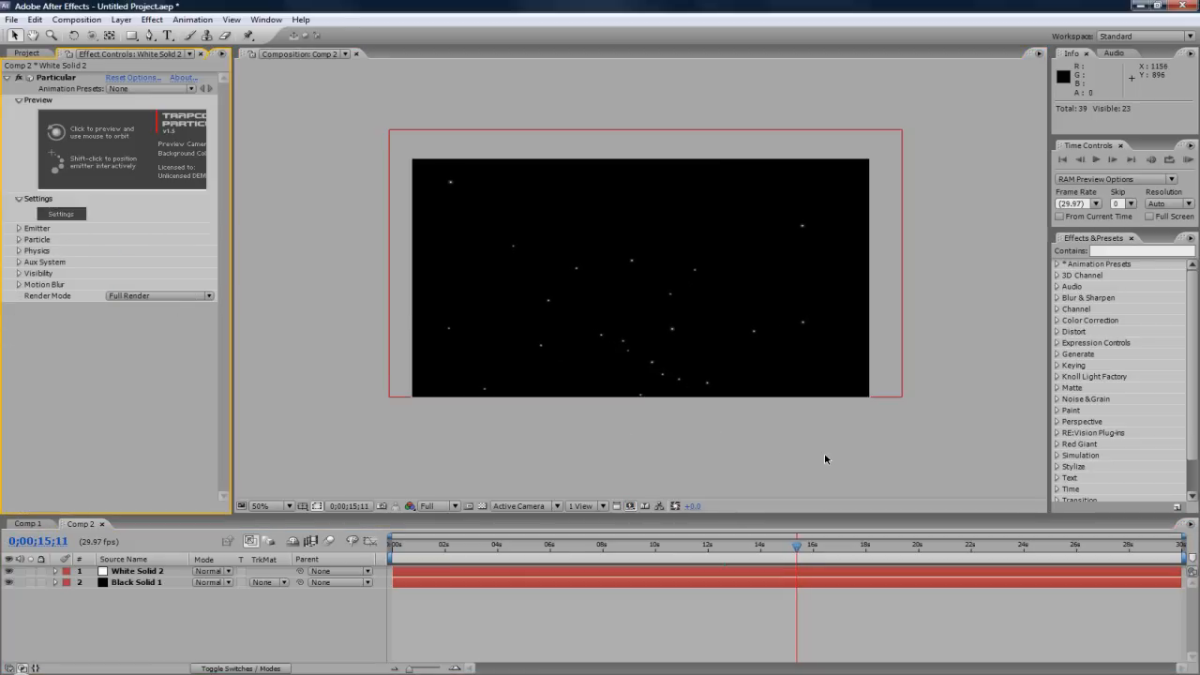
pyautogui.moveTo(822, 455)
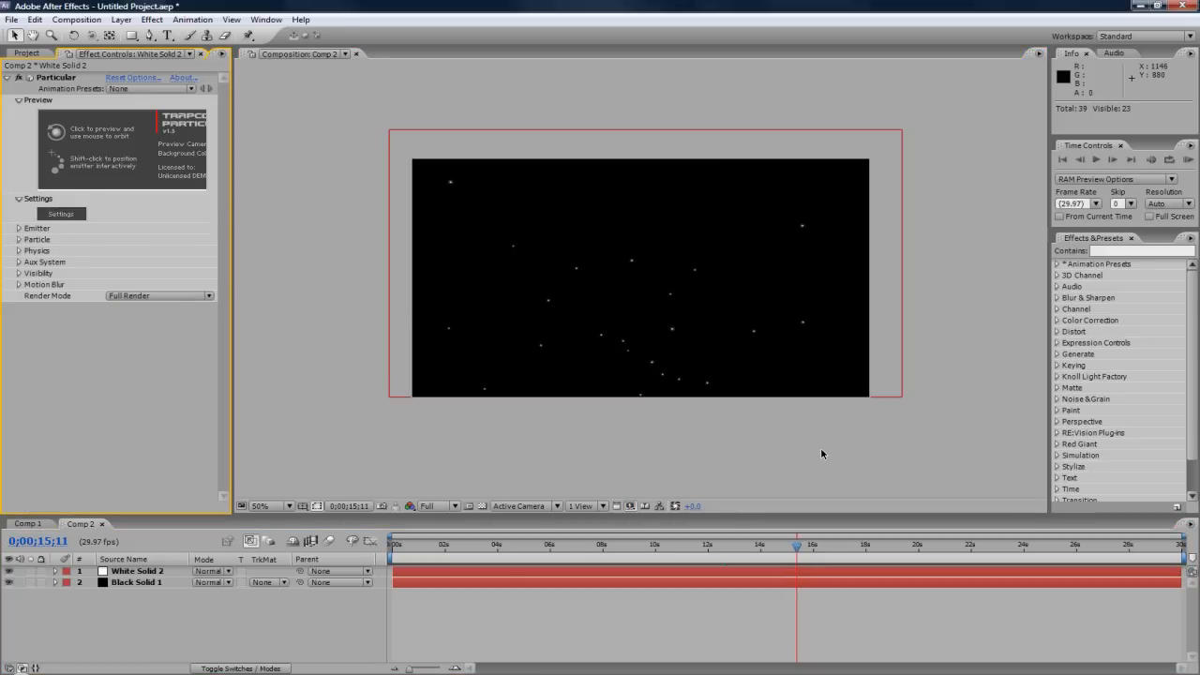